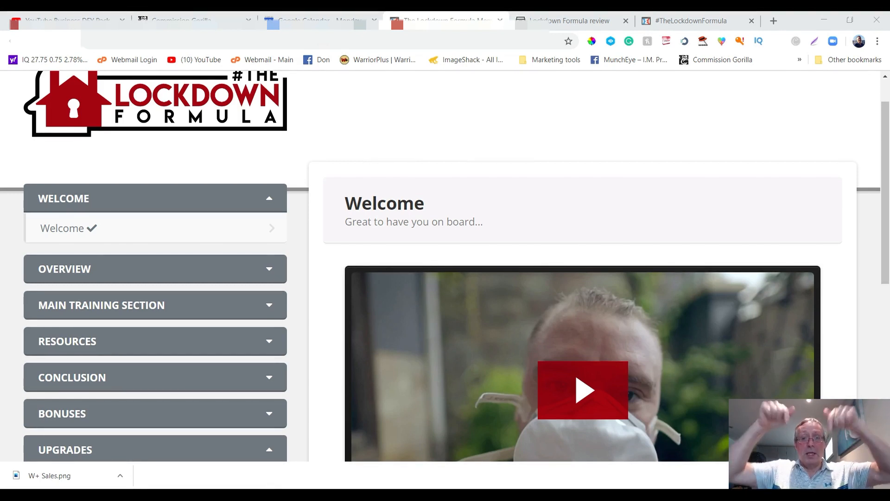
{"action": "mouse_move", "coordinate": [318, 246]}
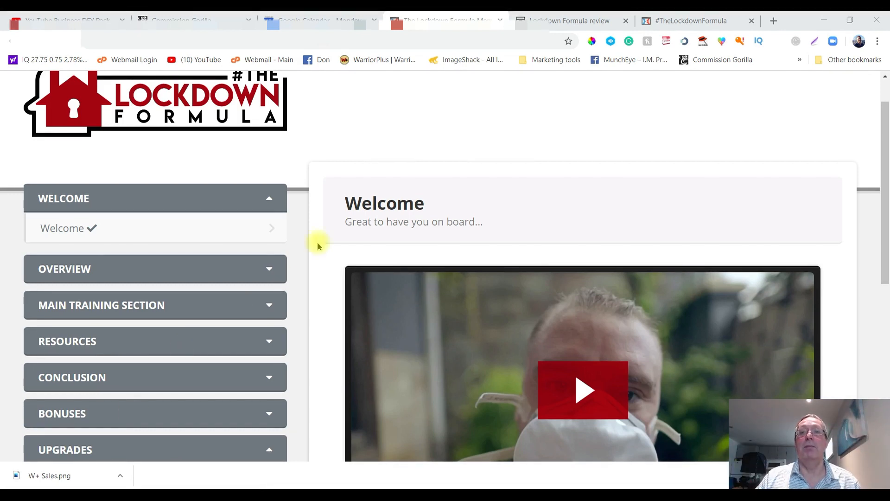
Step: Switch to the Lockdown Formula review tab showing Don's bonus bundle page
{"action": "left_click", "coordinate": [574, 20]}
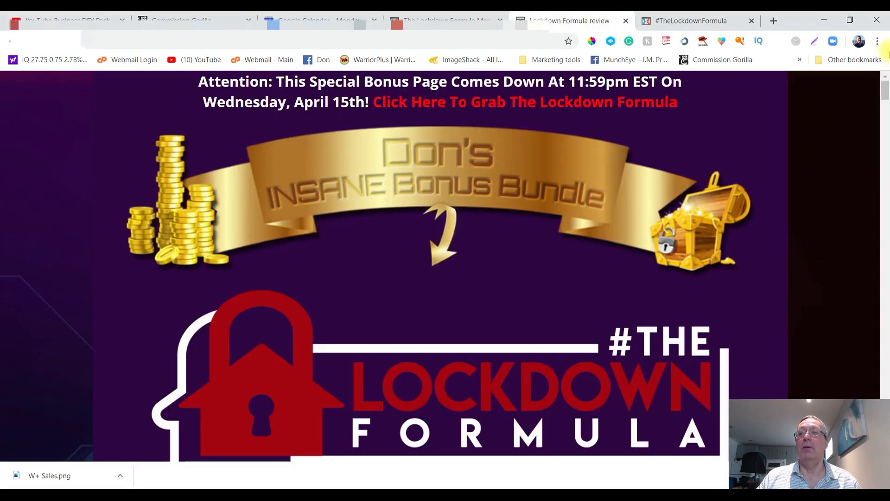
Step: Scroll through the bonus bundle review page, then view the #TheLockdownFormula sales page headline
{"action": "scroll", "scroll_direction": "down", "scroll_amount": 3}
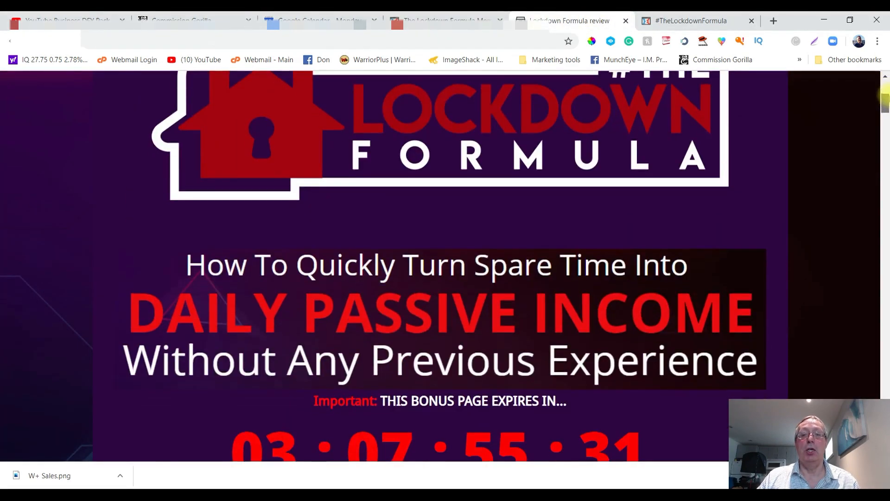
{"action": "scroll", "scroll_direction": "down", "scroll_amount": 3}
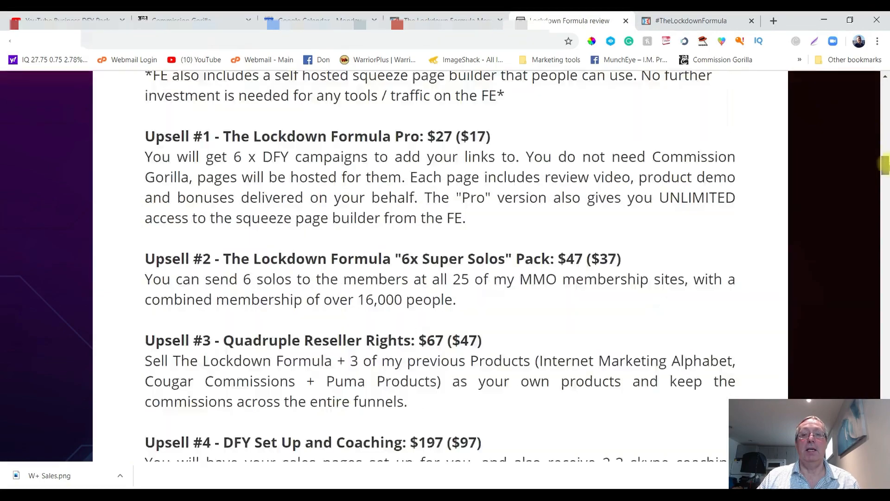
{"action": "scroll", "scroll_direction": "down", "scroll_amount": 3}
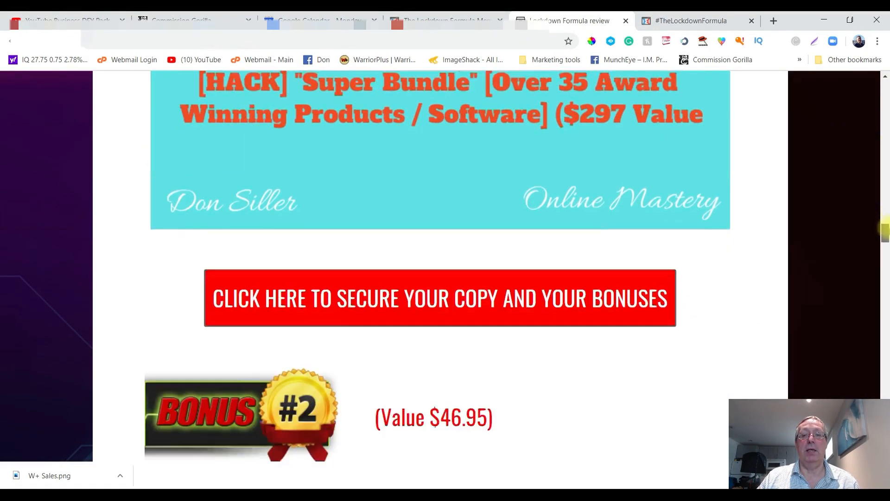
{"action": "scroll", "scroll_direction": "down", "scroll_amount": 3}
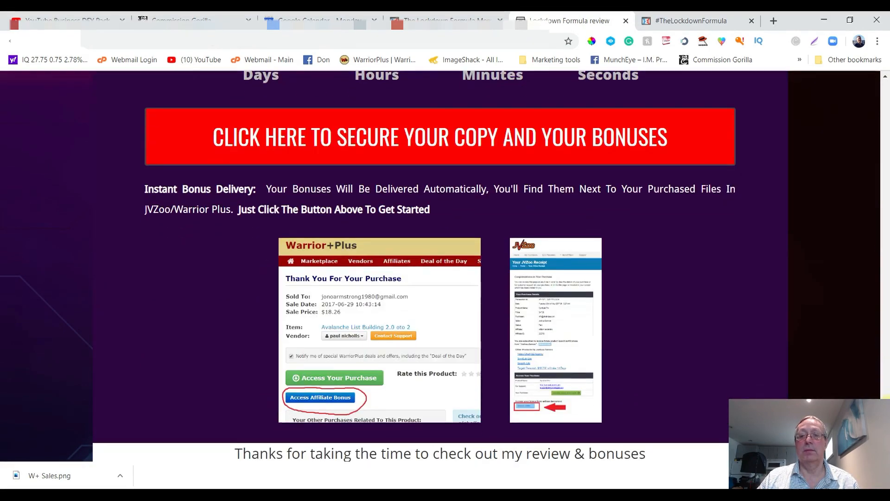
{"action": "left_click", "coordinate": [687, 20]}
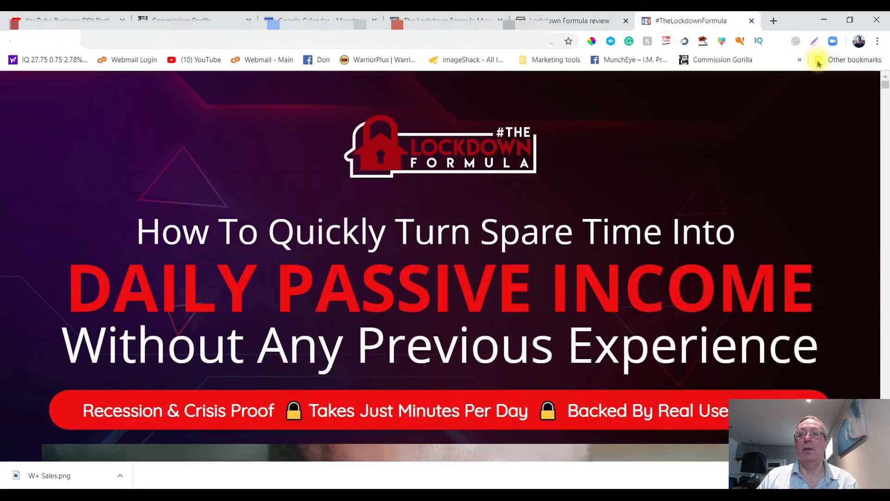
{"action": "scroll", "scroll_direction": "down", "scroll_amount": 3}
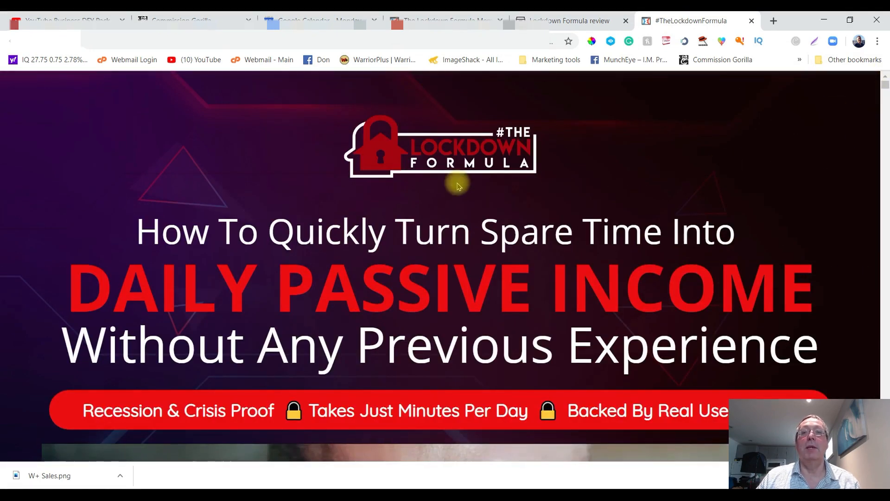
{"action": "mouse_move", "coordinate": [567, 21]}
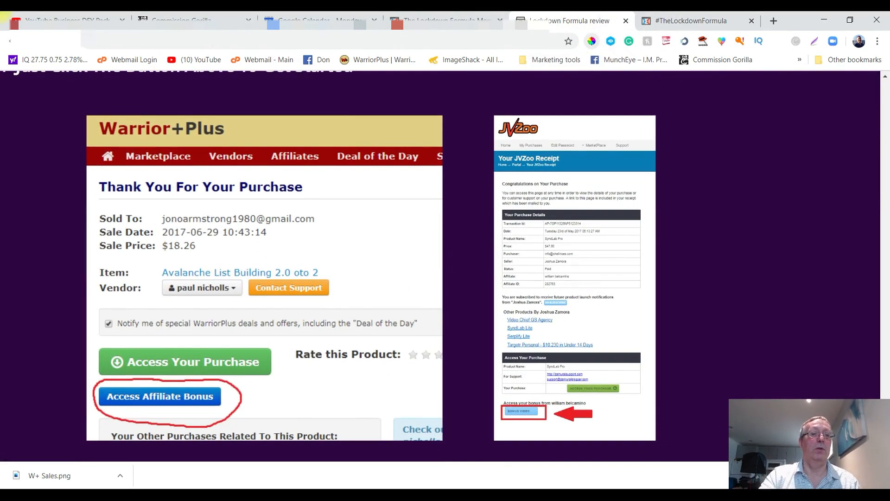
{"action": "mouse_move", "coordinate": [279, 393]}
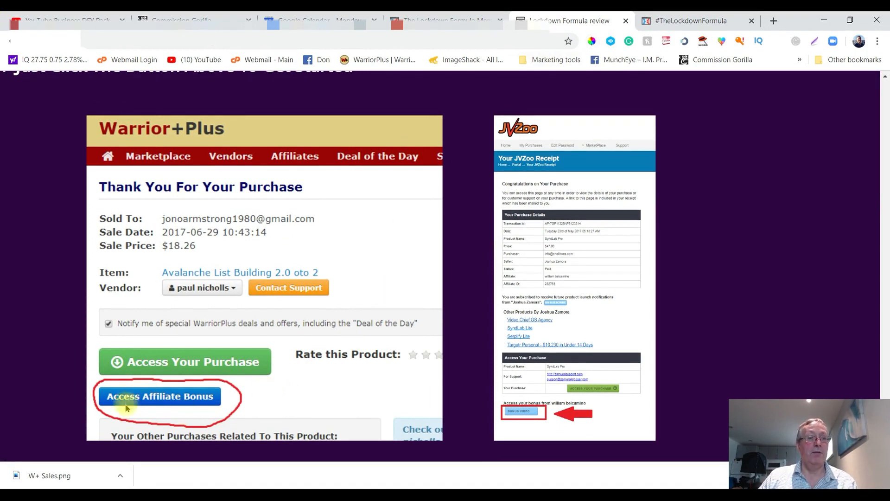
{"action": "mouse_move", "coordinate": [175, 400]}
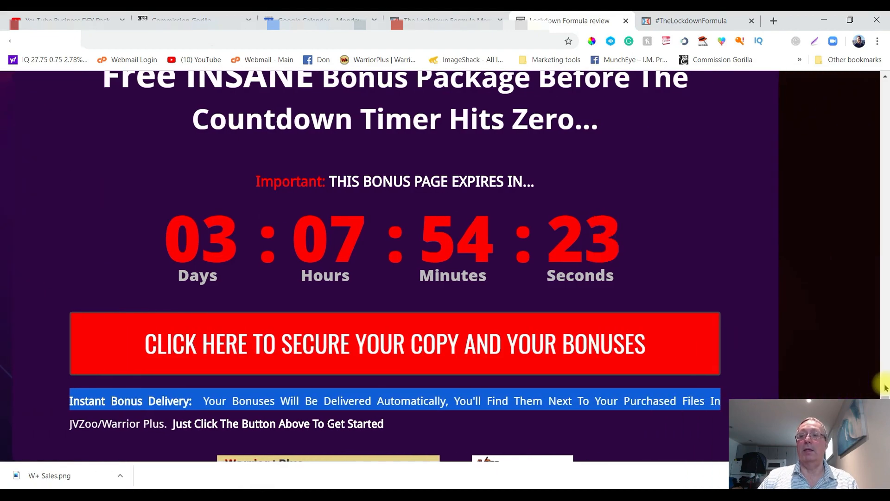
{"action": "scroll", "scroll_direction": "down", "scroll_amount": 3}
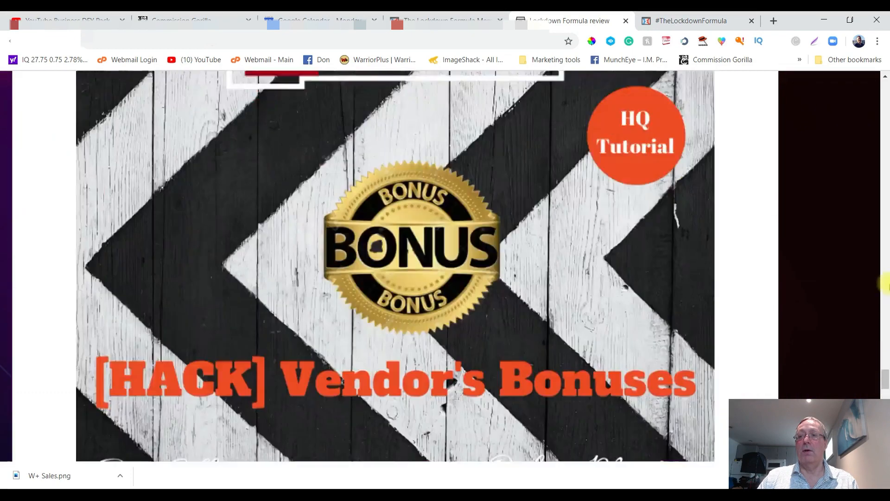
{"action": "scroll", "scroll_direction": "down", "scroll_amount": 3}
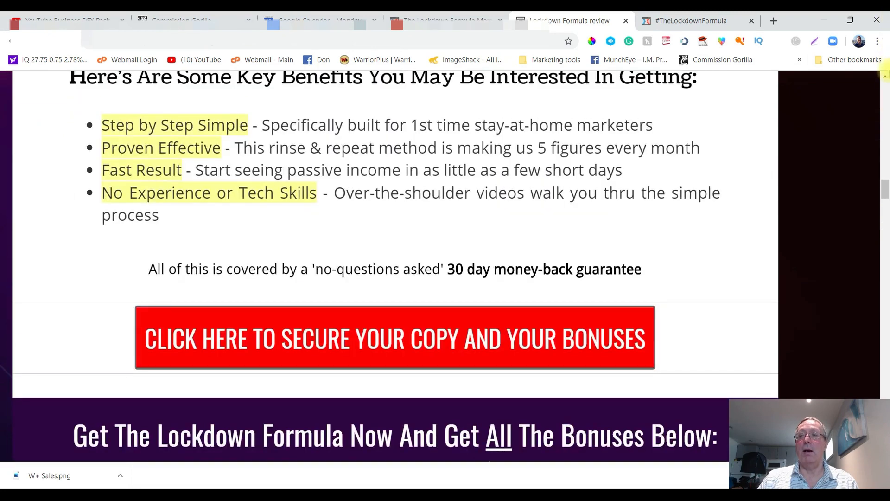
{"action": "scroll", "scroll_direction": "up", "scroll_amount": 3}
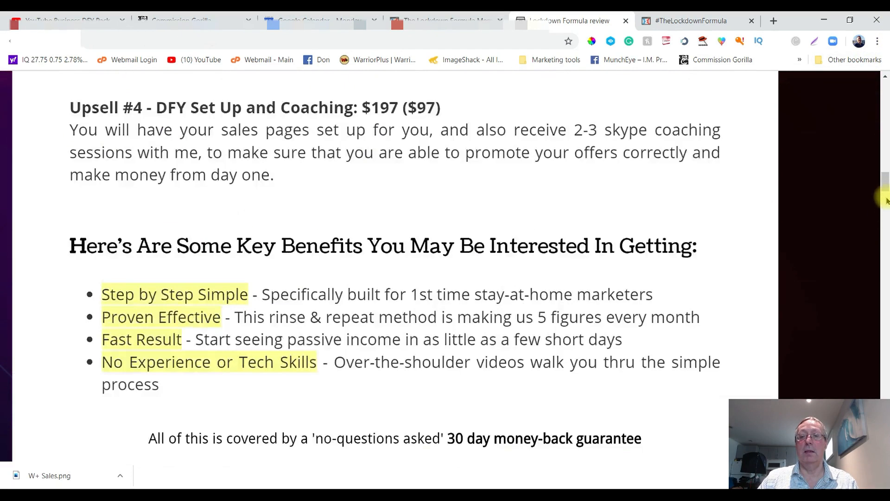
{"action": "scroll", "scroll_direction": "up", "scroll_amount": 3}
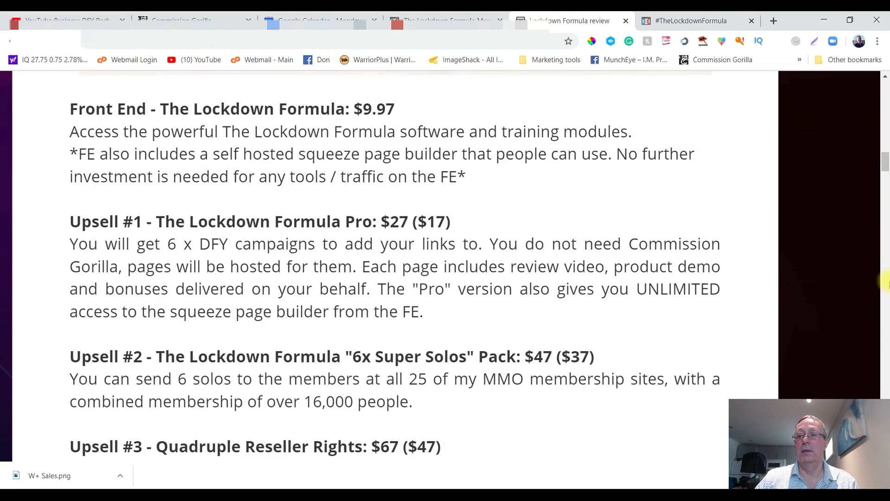
{"action": "scroll", "scroll_direction": "down", "scroll_amount": 3}
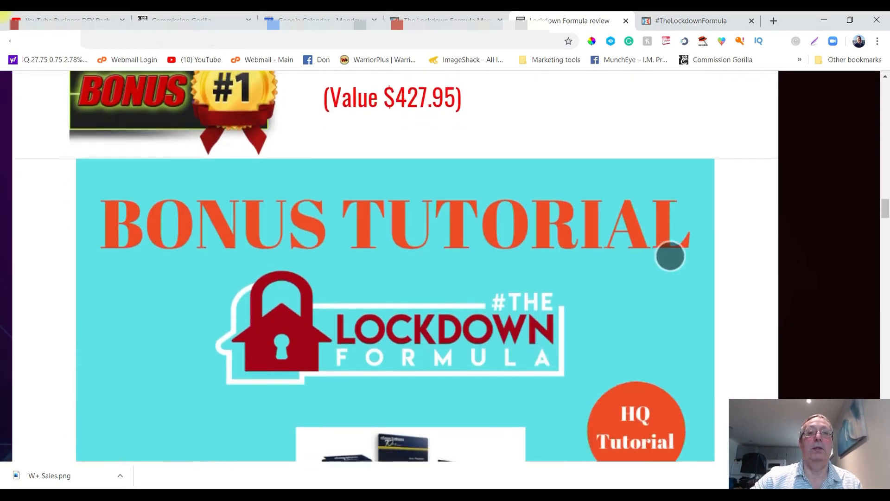
{"action": "scroll", "scroll_direction": "down", "scroll_amount": 3}
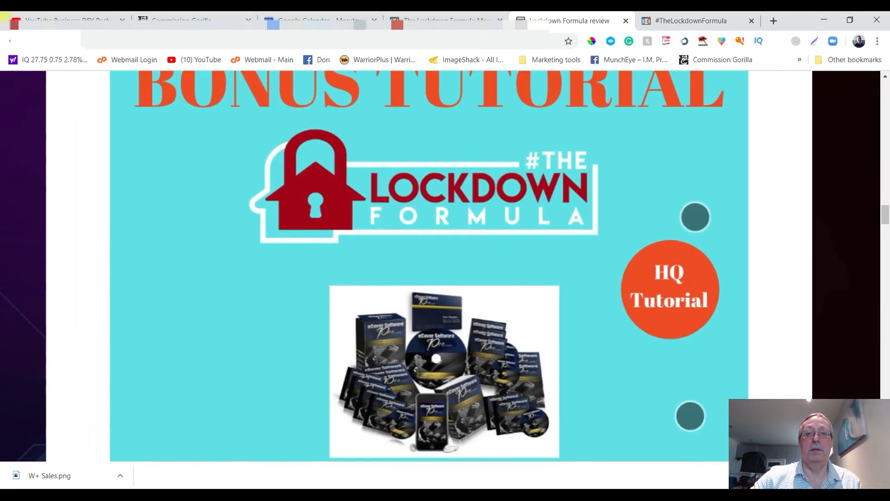
{"action": "scroll", "scroll_direction": "down", "scroll_amount": 3}
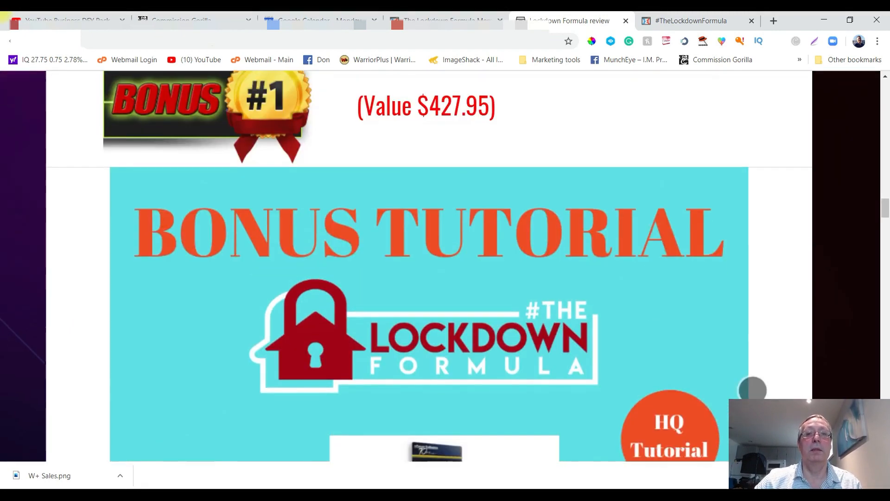
{"action": "scroll", "scroll_direction": "down", "scroll_amount": 3}
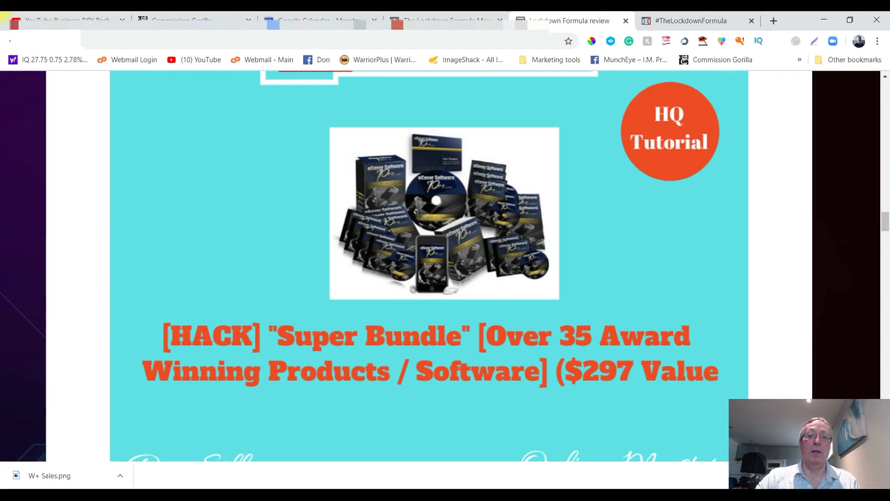
{"action": "scroll", "scroll_direction": "down", "scroll_amount": 3}
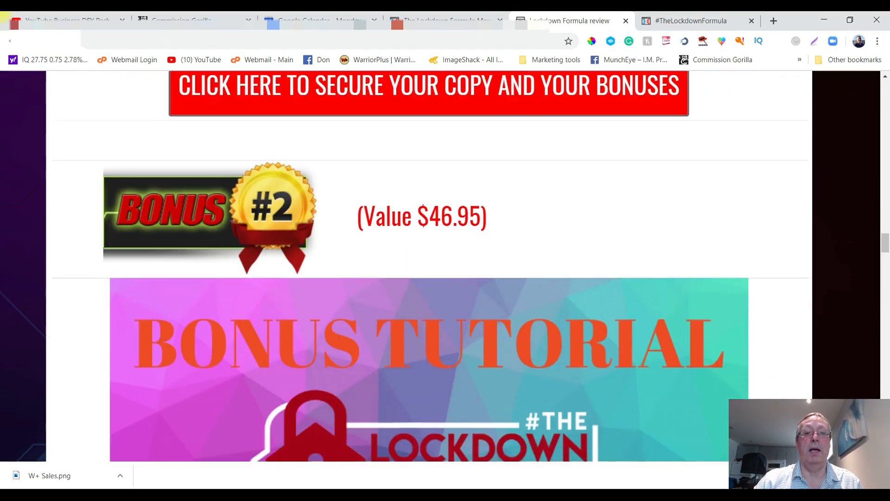
{"action": "scroll", "scroll_direction": "down", "scroll_amount": 3}
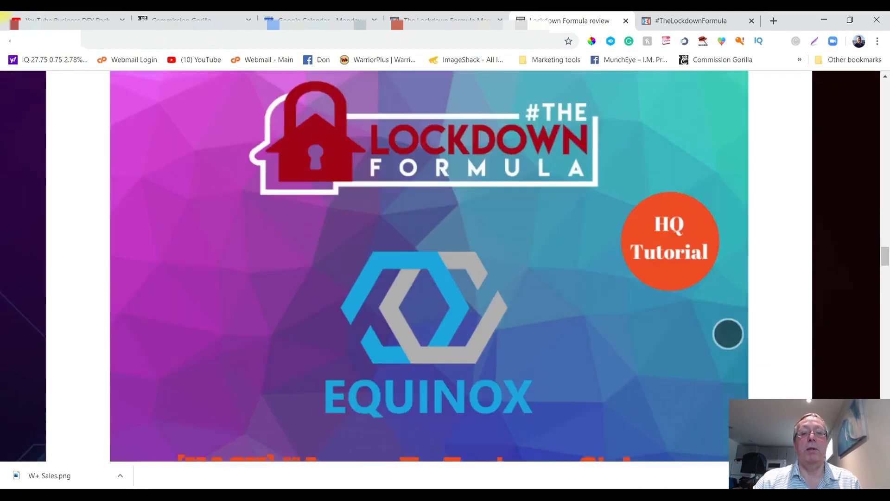
{"action": "scroll", "scroll_direction": "down", "scroll_amount": 3}
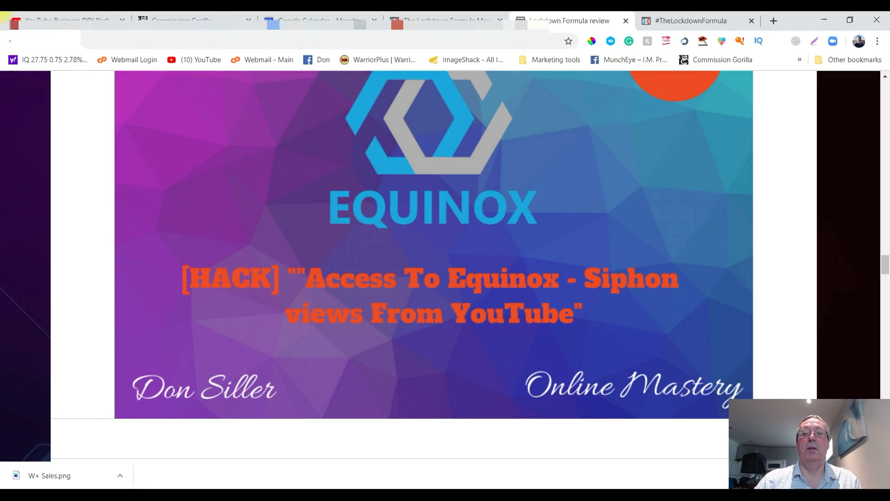
{"action": "scroll", "scroll_direction": "down", "scroll_amount": 3}
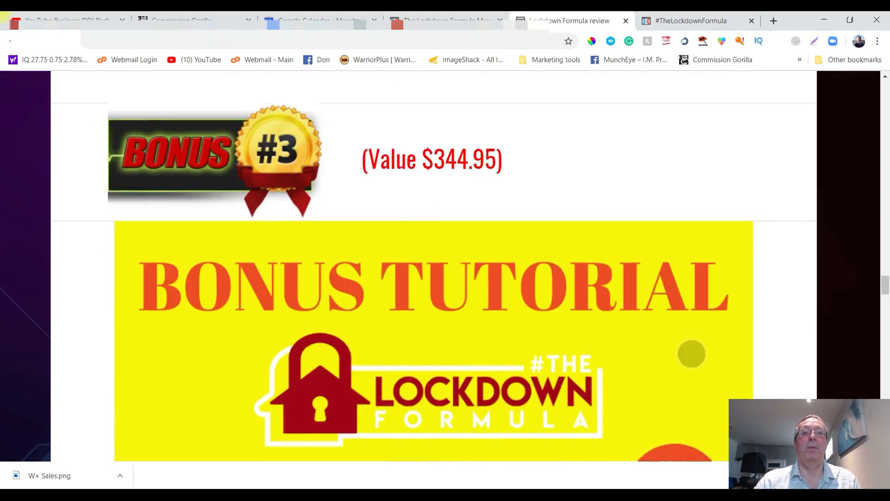
Step: Scroll through Bonus #4 ($267) and Bonus #5 ($297) on the review page
{"action": "scroll", "scroll_direction": "down", "scroll_amount": 3}
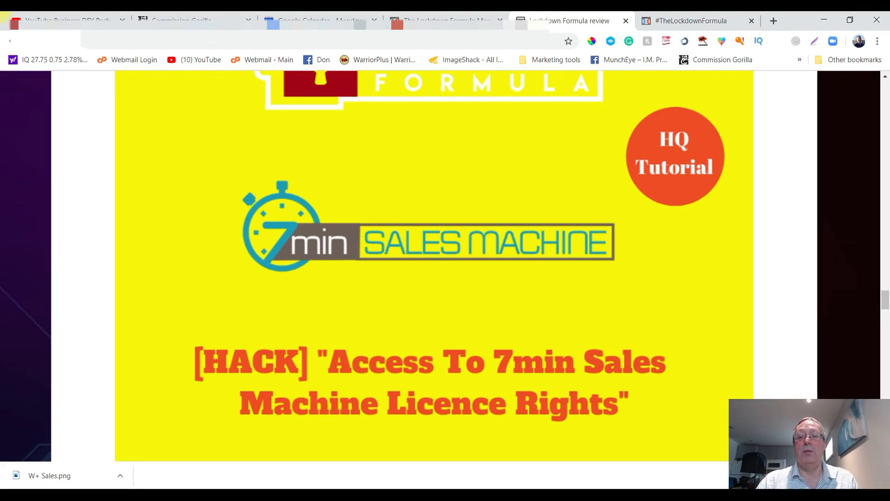
{"action": "scroll", "scroll_direction": "down", "scroll_amount": 3}
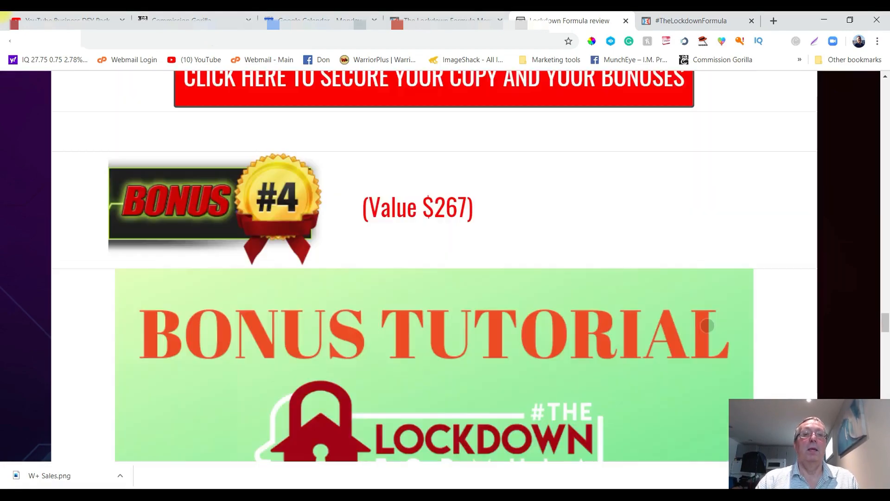
{"action": "scroll", "scroll_direction": "down", "scroll_amount": 3}
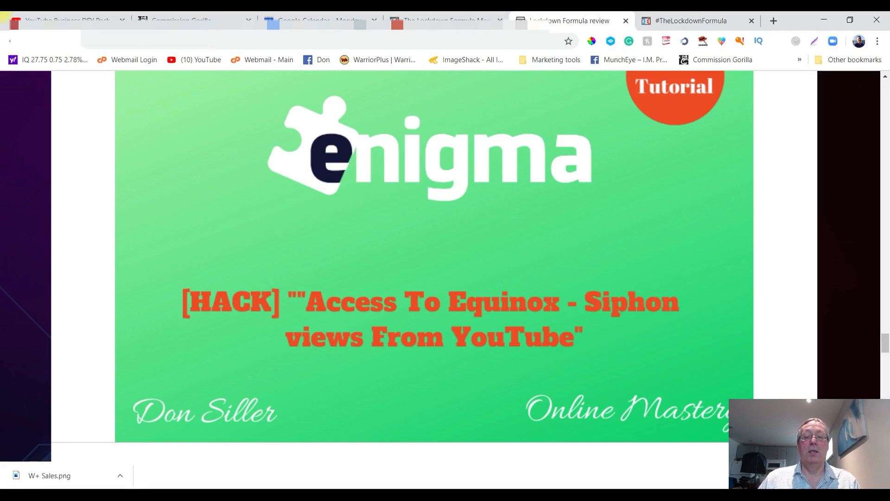
{"action": "scroll", "scroll_direction": "down", "scroll_amount": 3}
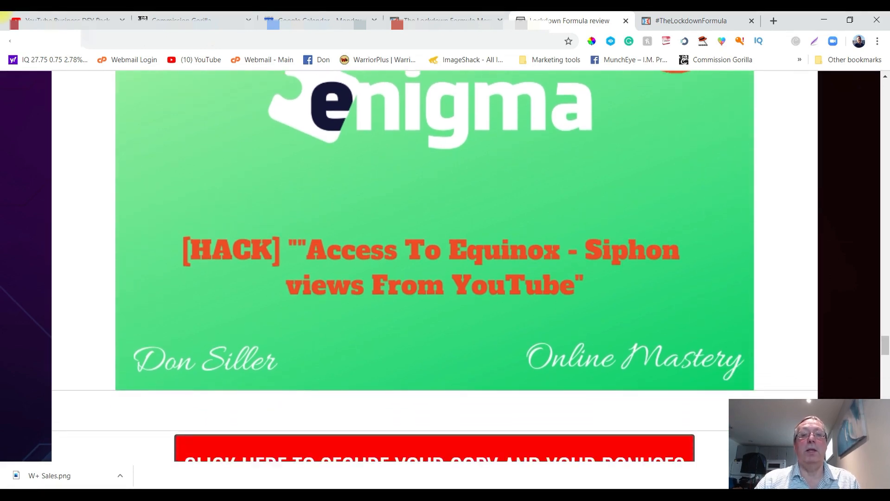
{"action": "scroll", "scroll_direction": "down", "scroll_amount": 3}
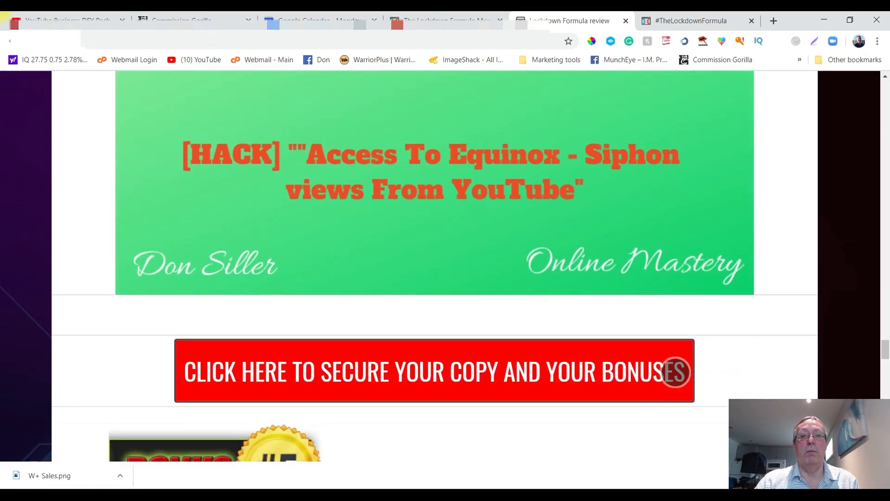
{"action": "scroll", "scroll_direction": "down", "scroll_amount": 3}
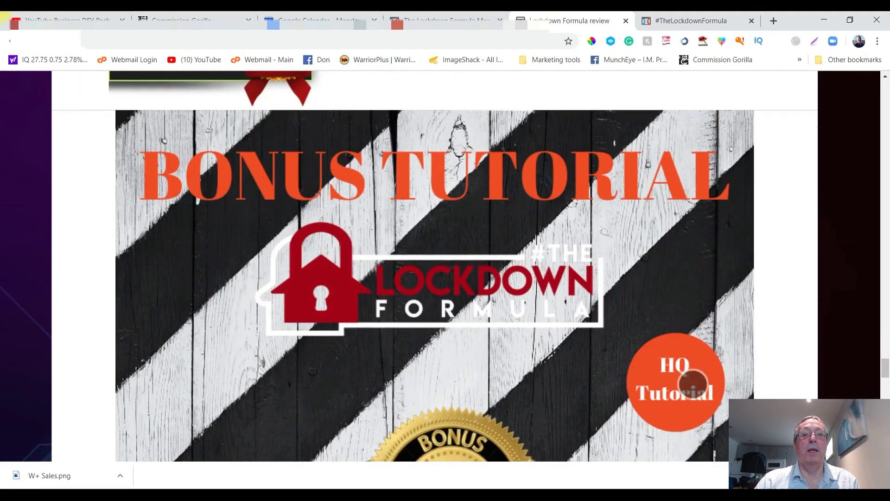
{"action": "scroll", "scroll_direction": "down", "scroll_amount": 3}
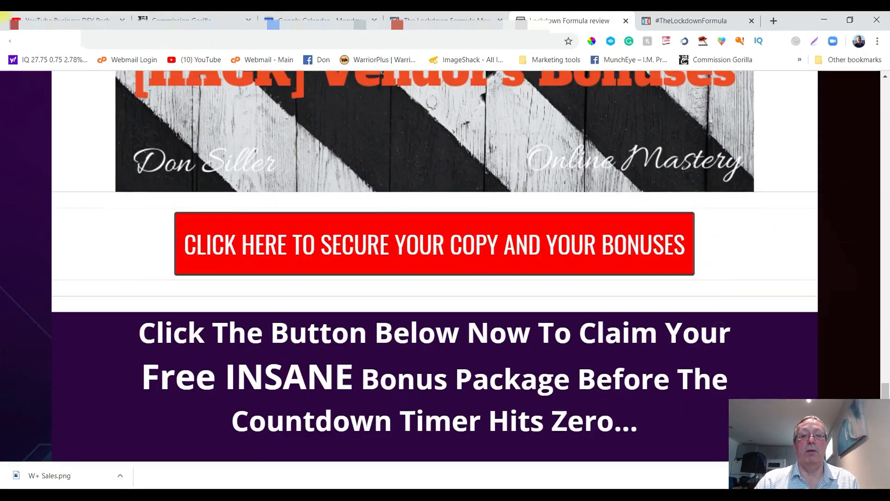
{"action": "scroll", "scroll_direction": "down", "scroll_amount": 3}
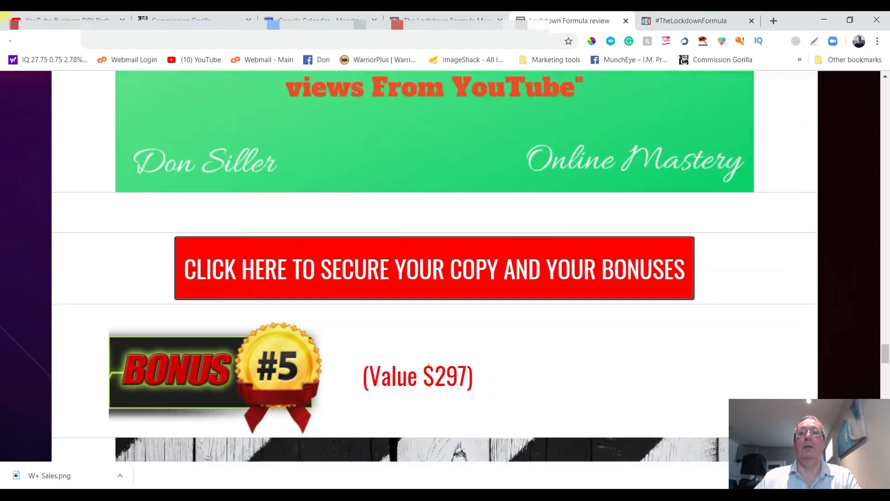
Step: Bring the Prices & Up-Sells heading into view, then return to the members area Welcome page
{"action": "scroll", "scroll_direction": "down", "scroll_amount": 3}
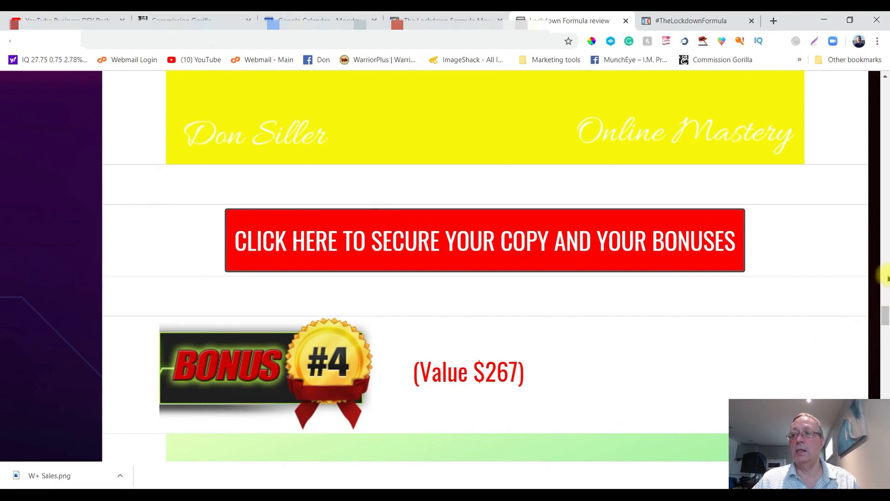
{"action": "scroll", "scroll_direction": "down", "scroll_amount": 3}
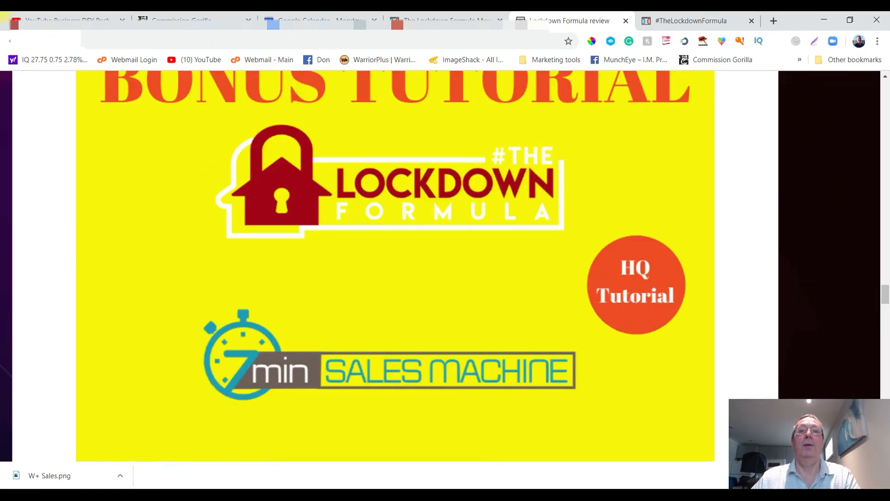
{"action": "scroll", "scroll_direction": "up", "scroll_amount": 3}
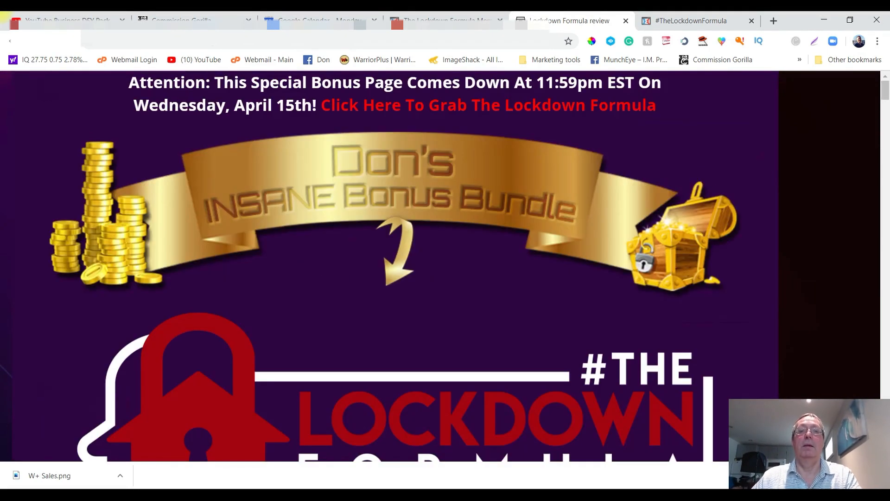
{"action": "scroll", "scroll_direction": "down", "scroll_amount": 3}
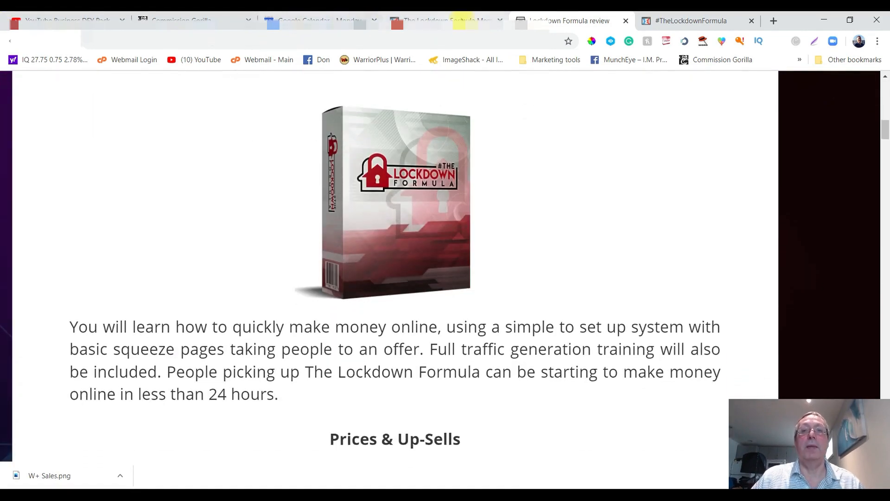
{"action": "left_click", "coordinate": [446, 20]}
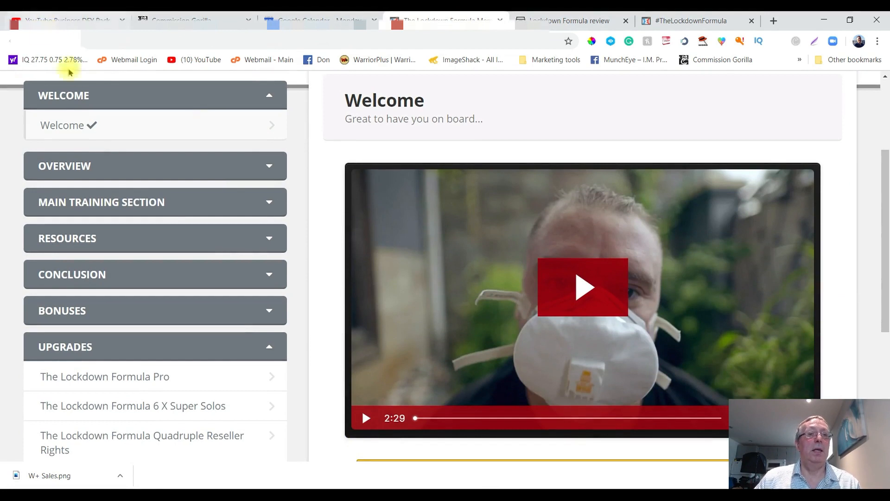
{"action": "mouse_move", "coordinate": [749, 114]}
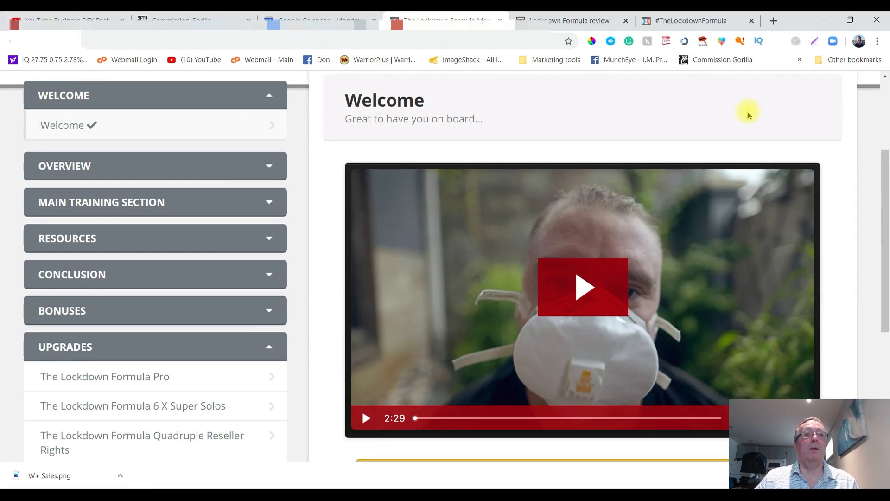
{"action": "mouse_move", "coordinate": [290, 207]}
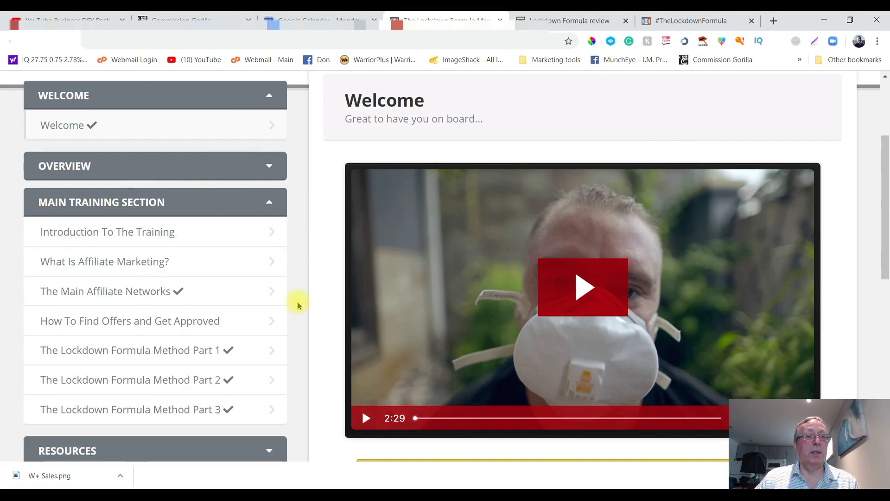
{"action": "mouse_move", "coordinate": [219, 274]}
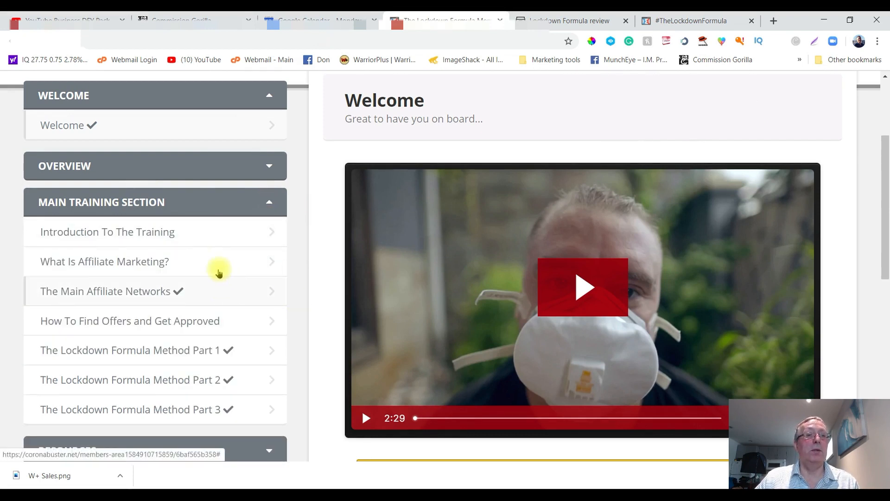
{"action": "mouse_move", "coordinate": [229, 306]}
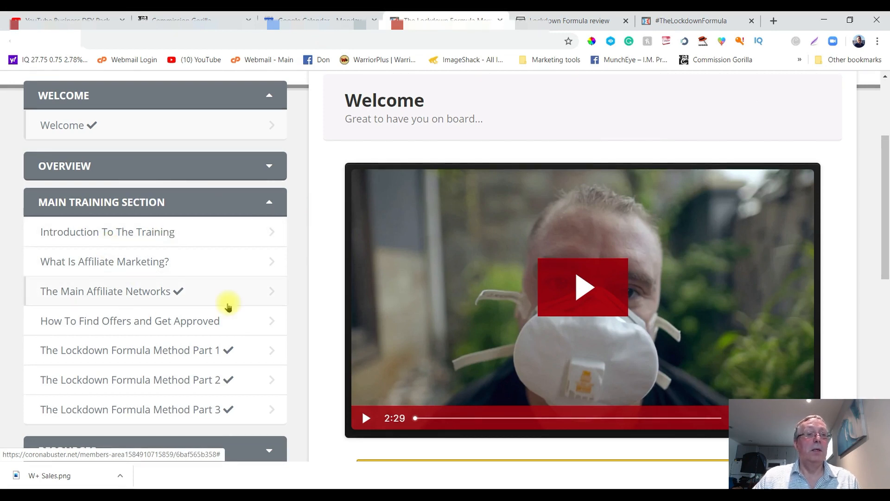
{"action": "mouse_move", "coordinate": [101, 267]}
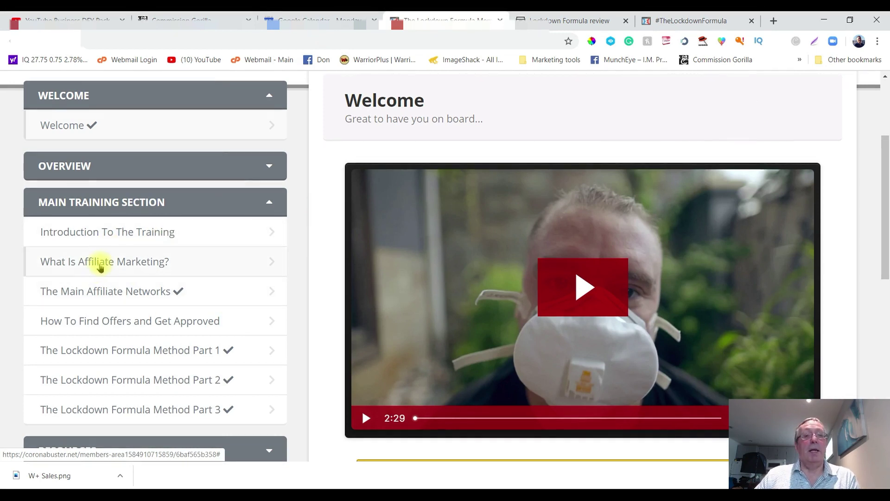
{"action": "mouse_move", "coordinate": [217, 274]}
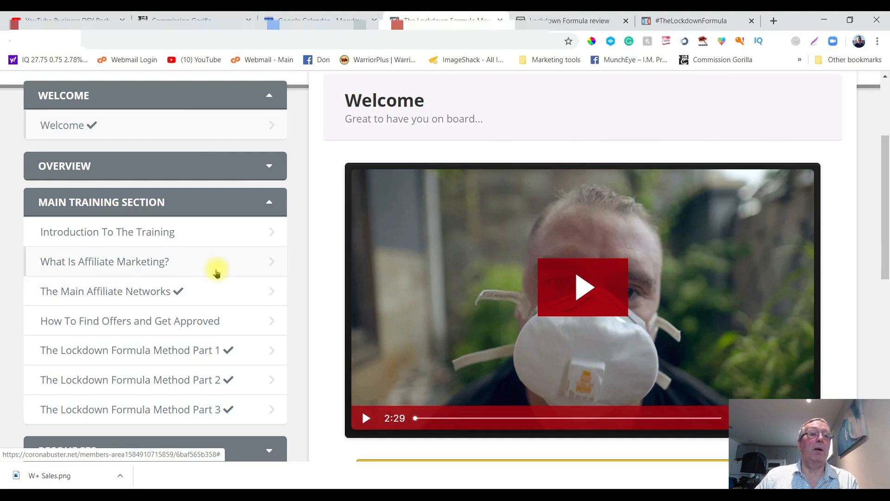
{"action": "mouse_move", "coordinate": [70, 272]}
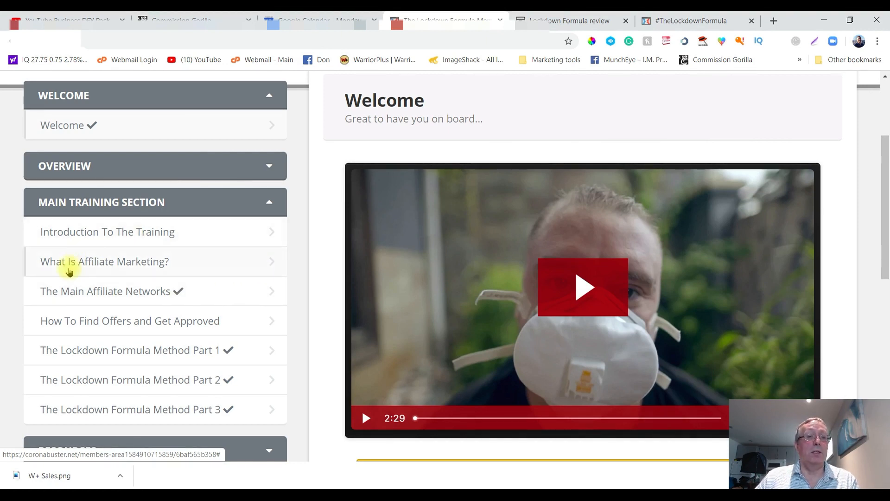
{"action": "mouse_move", "coordinate": [258, 293]}
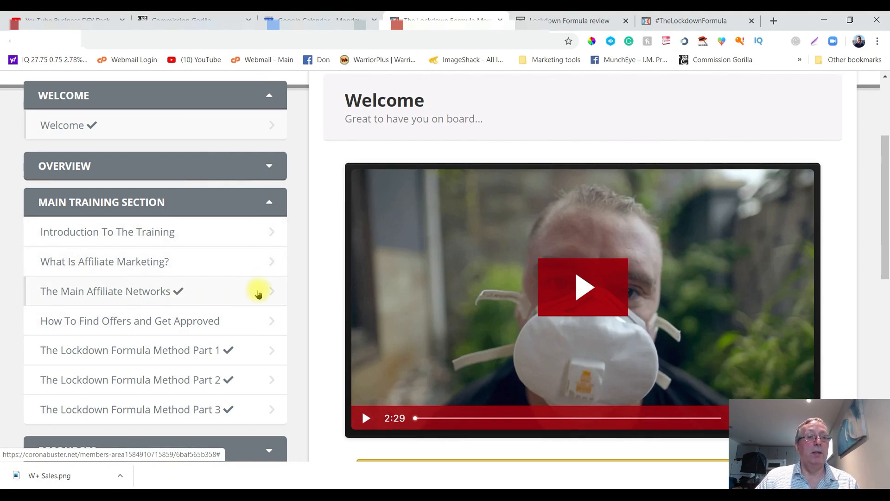
{"action": "mouse_move", "coordinate": [228, 387]}
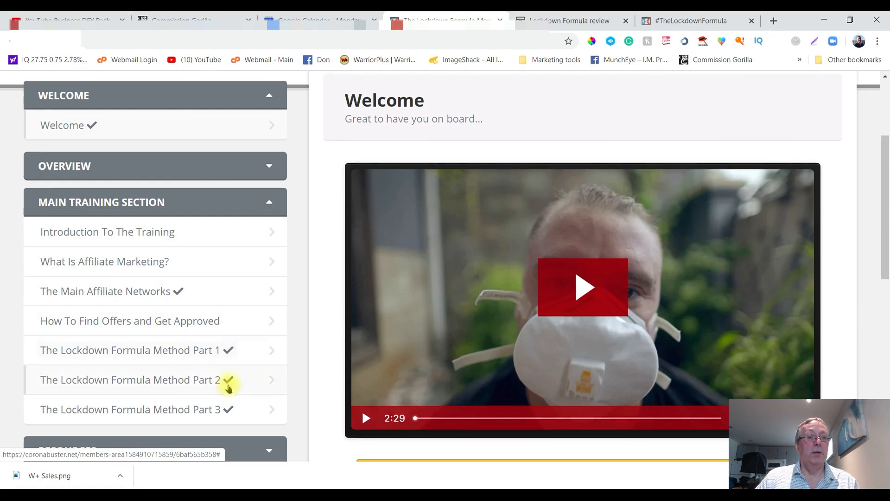
{"action": "mouse_move", "coordinate": [265, 359]}
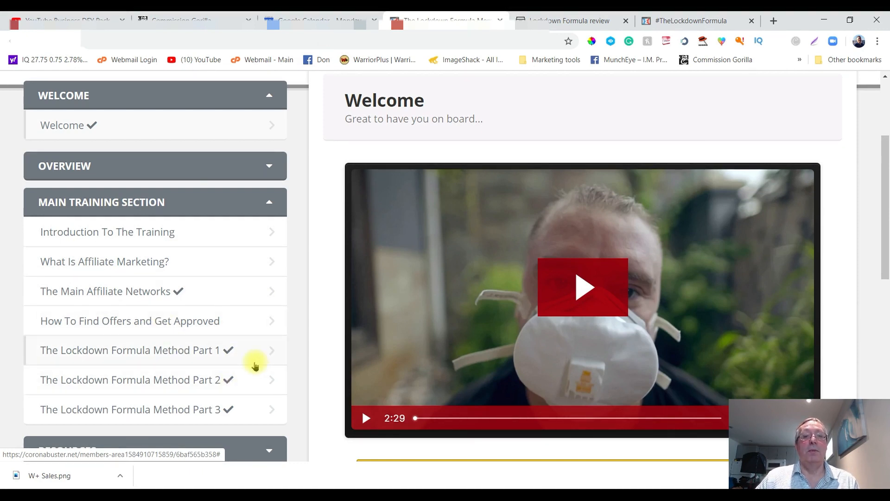
{"action": "mouse_move", "coordinate": [472, 311]}
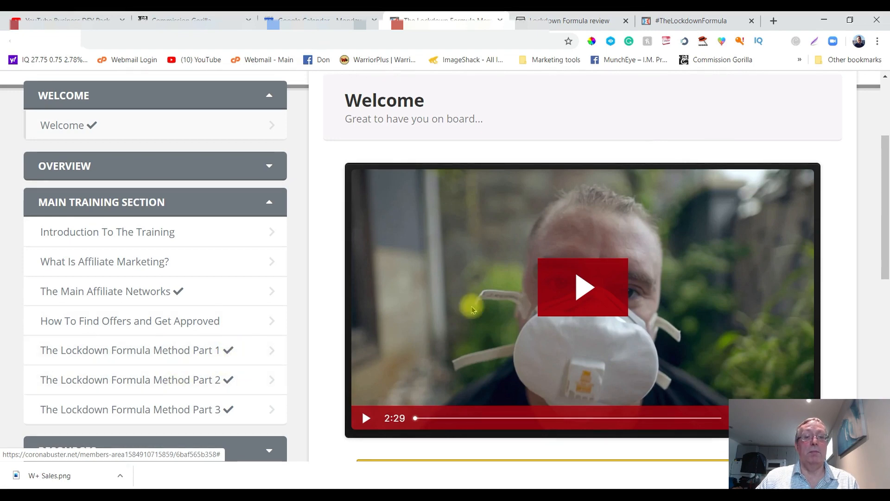
{"action": "scroll", "scroll_direction": "down", "scroll_amount": 3}
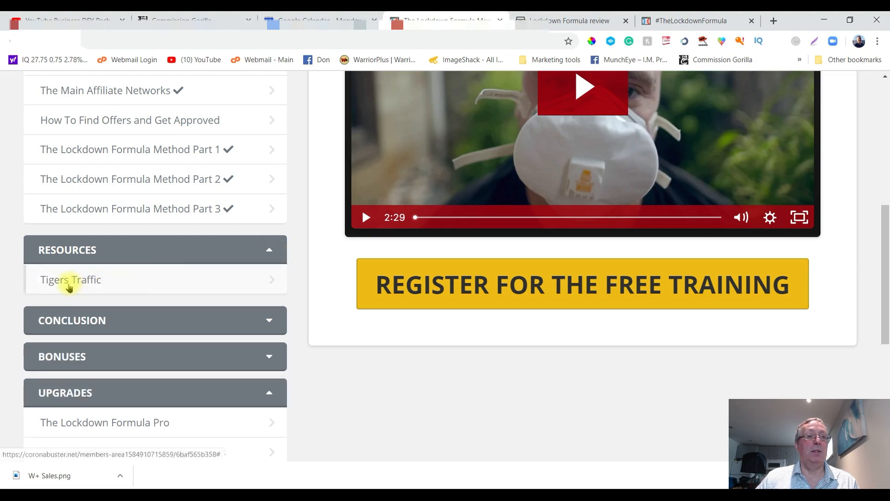
{"action": "mouse_move", "coordinate": [68, 281]}
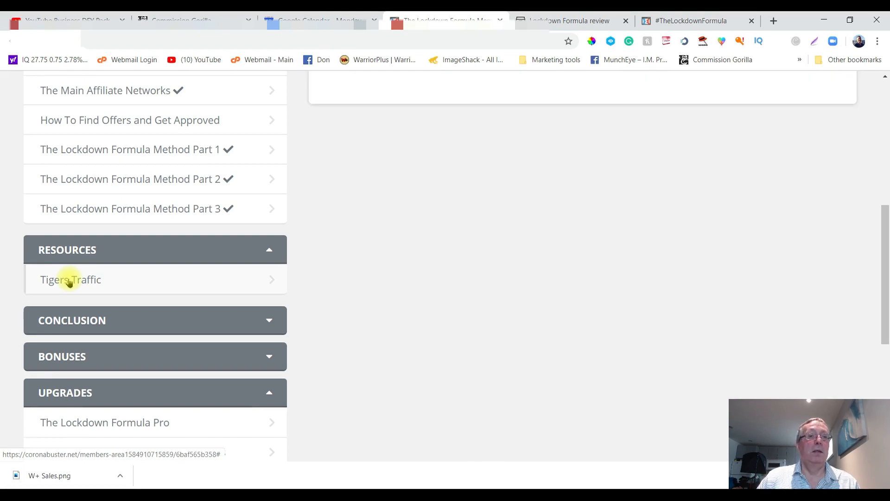
{"action": "left_click", "coordinate": [70, 280]}
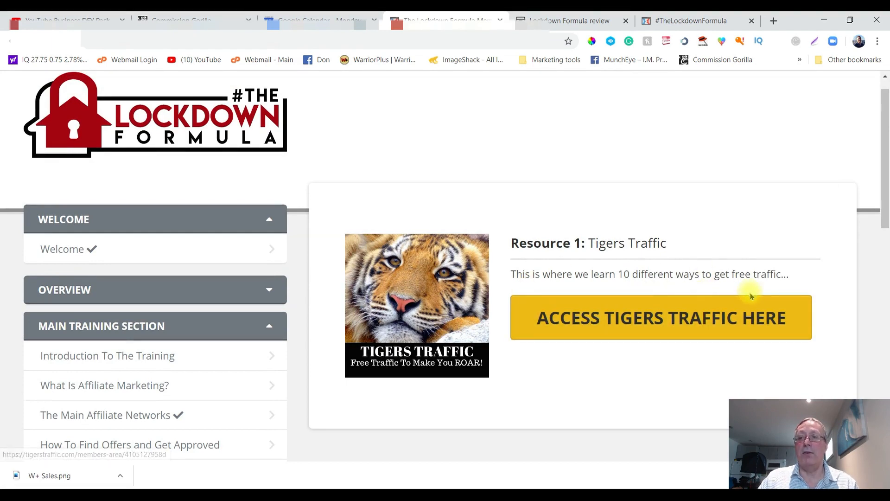
Step: Scroll the course menu down to Resources, Conclusion, Bonuses, Upgrades and Unadvertised Bonus
{"action": "scroll", "scroll_direction": "down", "scroll_amount": 3}
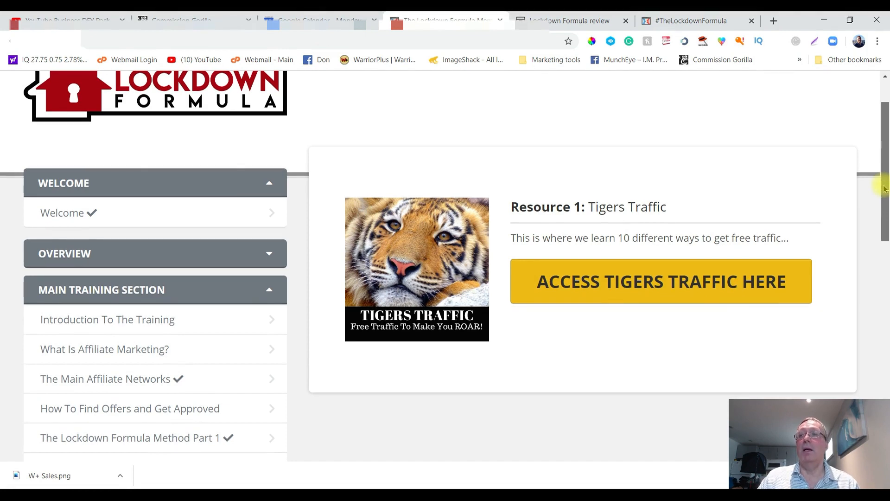
{"action": "scroll", "scroll_direction": "down", "scroll_amount": 3}
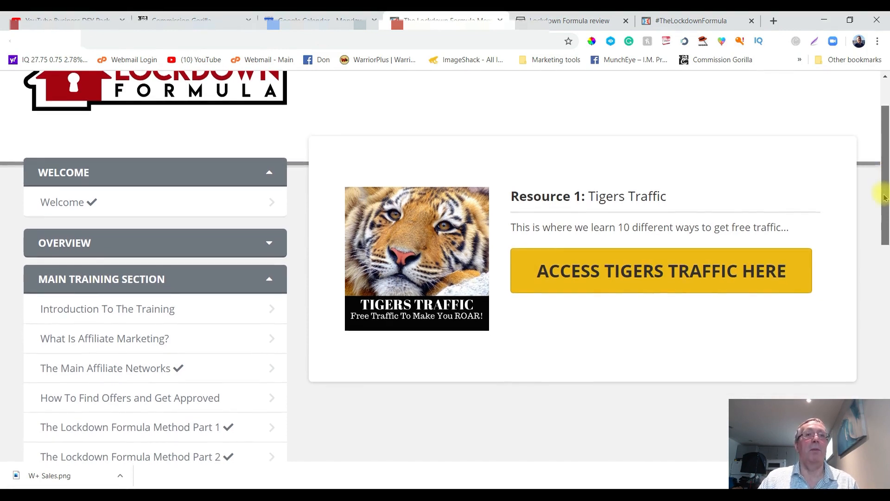
{"action": "scroll", "scroll_direction": "down", "scroll_amount": 3}
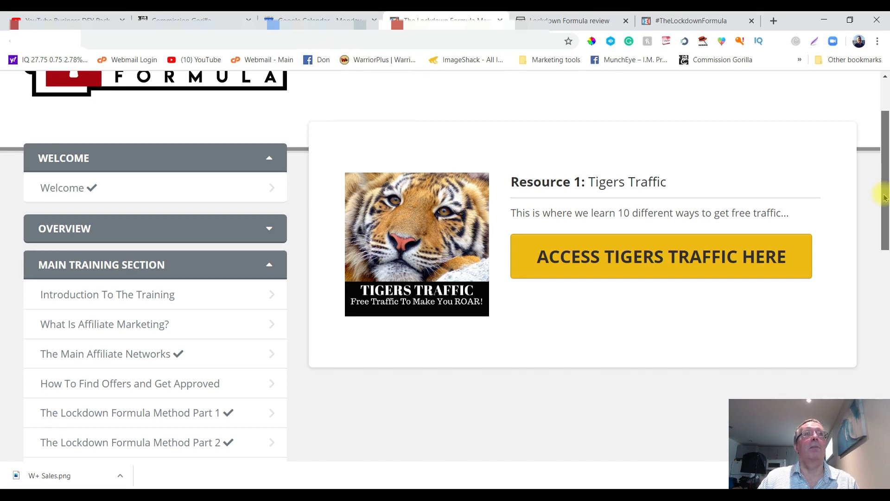
{"action": "scroll", "scroll_direction": "down", "scroll_amount": 3}
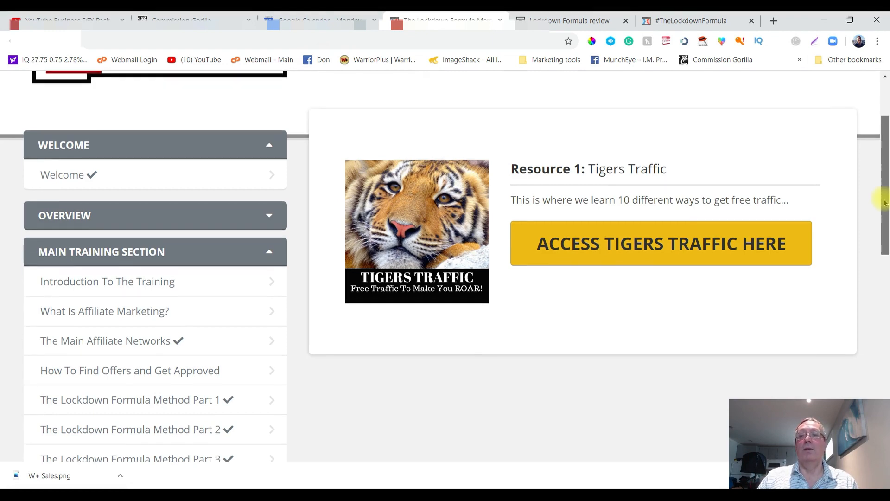
{"action": "scroll", "scroll_direction": "down", "scroll_amount": 3}
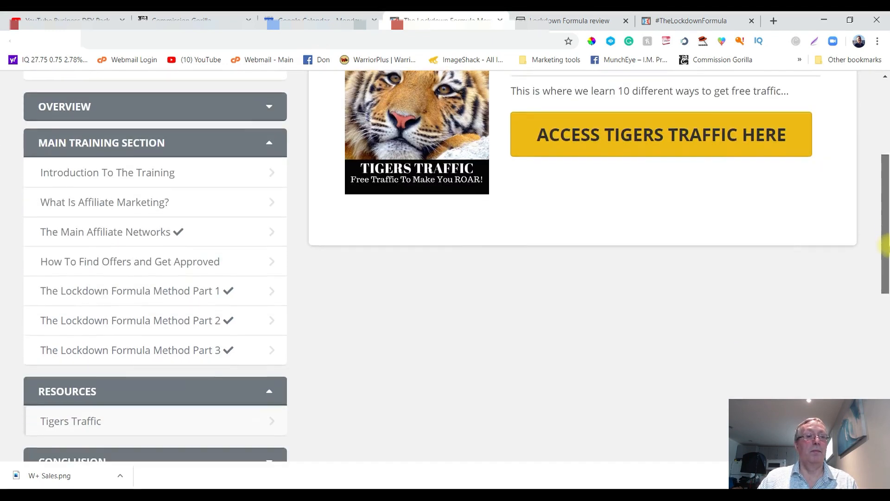
{"action": "scroll", "scroll_direction": "down", "scroll_amount": 3}
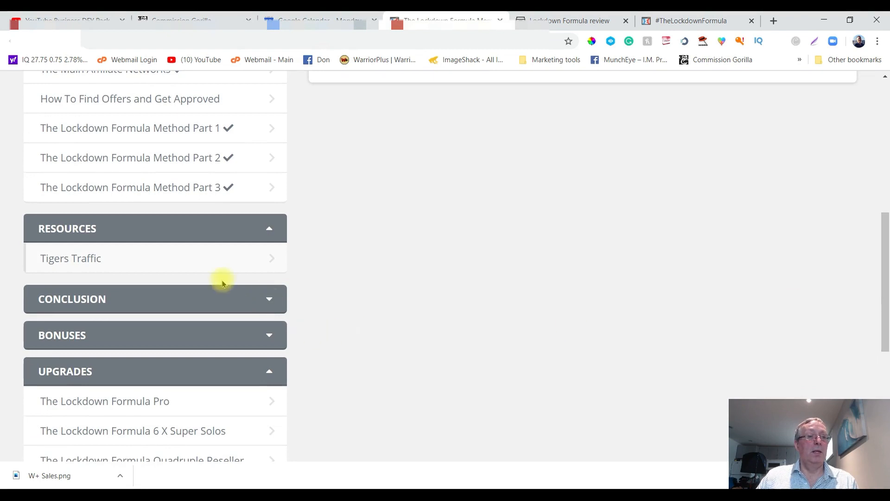
{"action": "mouse_move", "coordinate": [870, 196]}
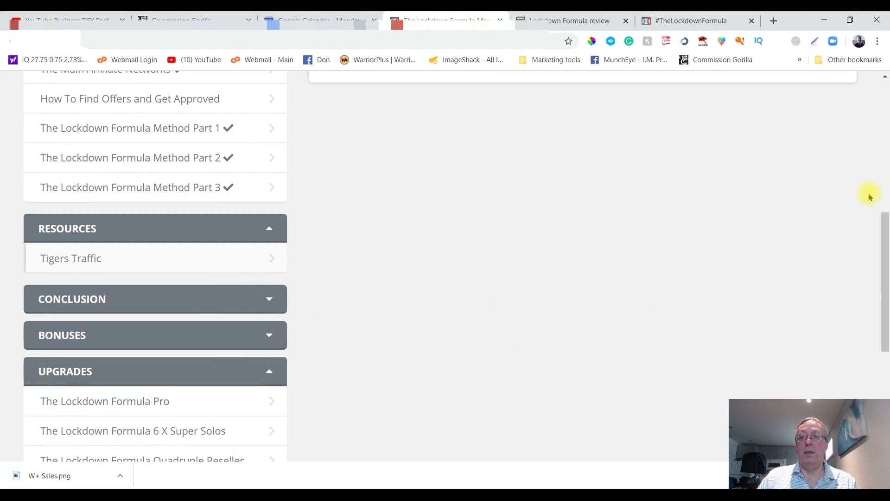
{"action": "scroll", "scroll_direction": "down", "scroll_amount": 3}
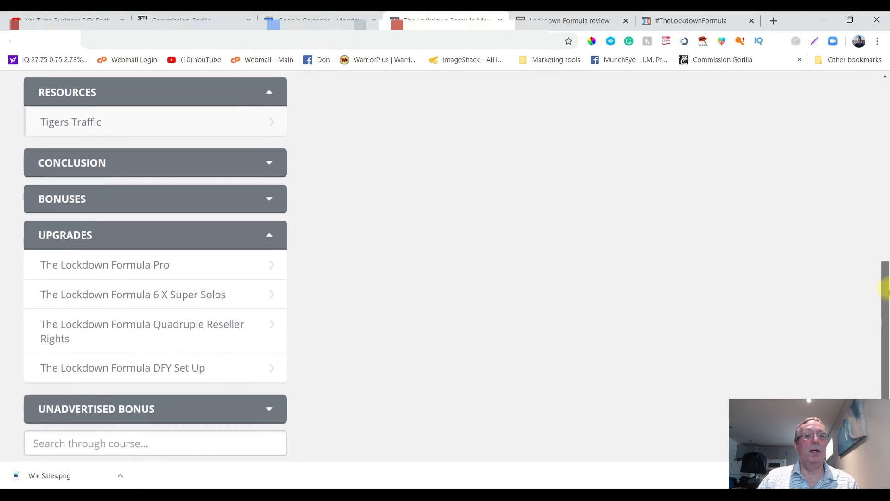
Step: Expand Bonuses to show Cougar Commissions, Leopard Lists and Eagle Emails, then scroll back up
{"action": "left_click", "coordinate": [265, 187]}
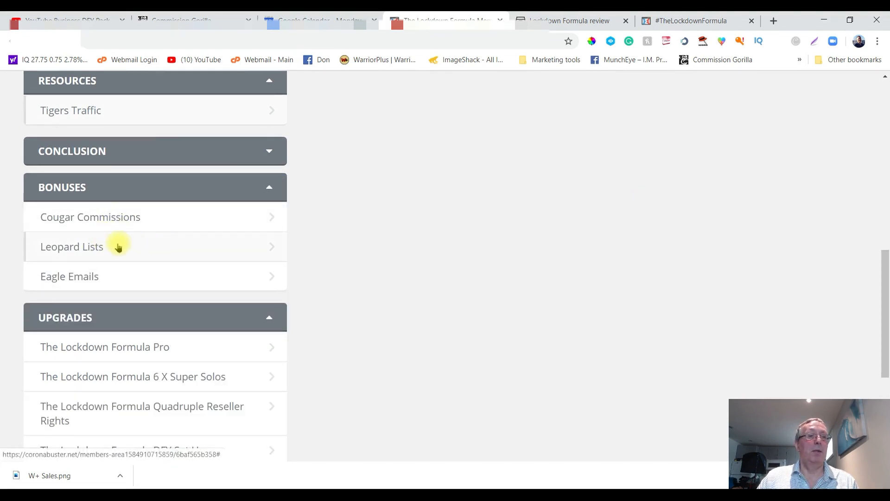
{"action": "mouse_move", "coordinate": [76, 286]}
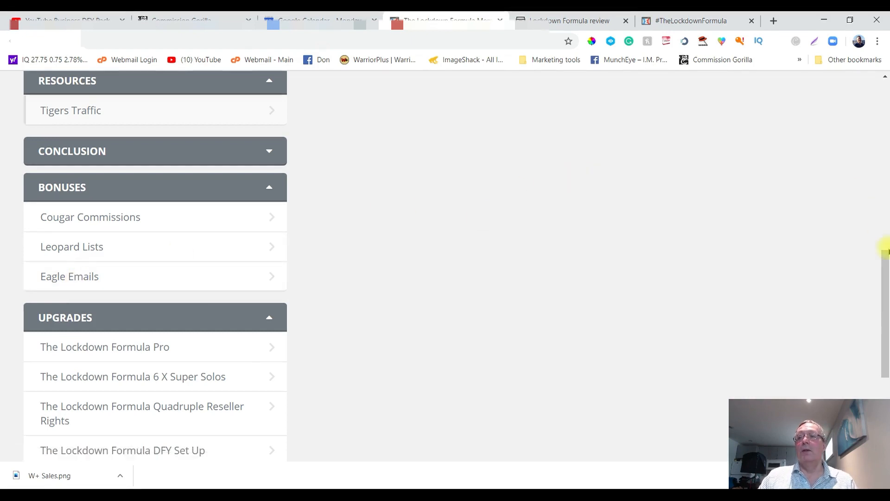
{"action": "scroll", "scroll_direction": "up", "scroll_amount": 3}
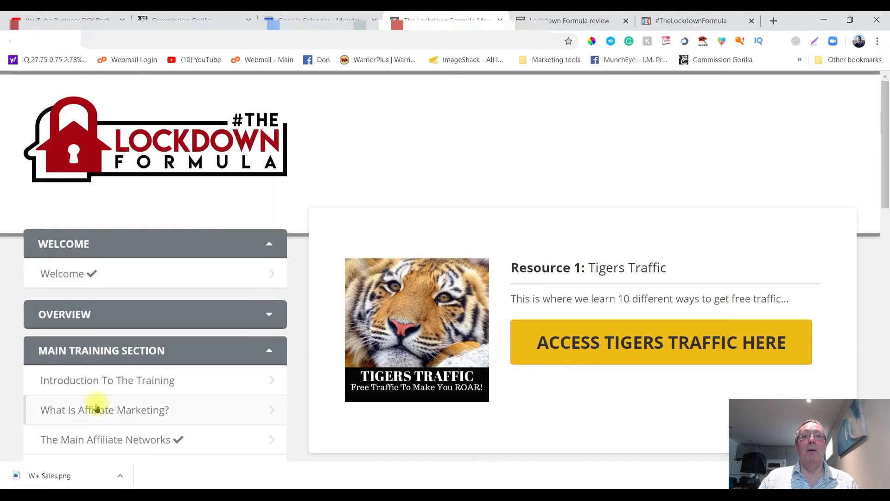
Step: Return to the review page and scroll to the front-end, Upsell #1 and Upsell #2 pricing
{"action": "left_click", "coordinate": [569, 21]}
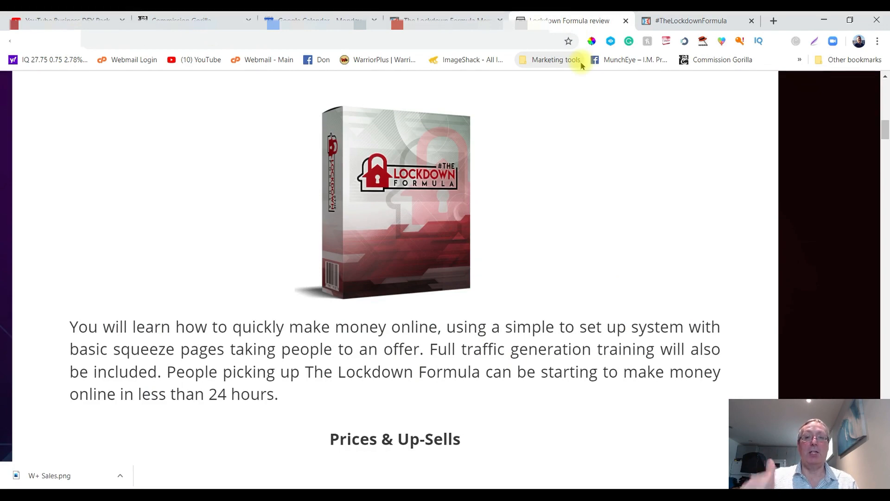
{"action": "scroll", "scroll_direction": "down", "scroll_amount": 3}
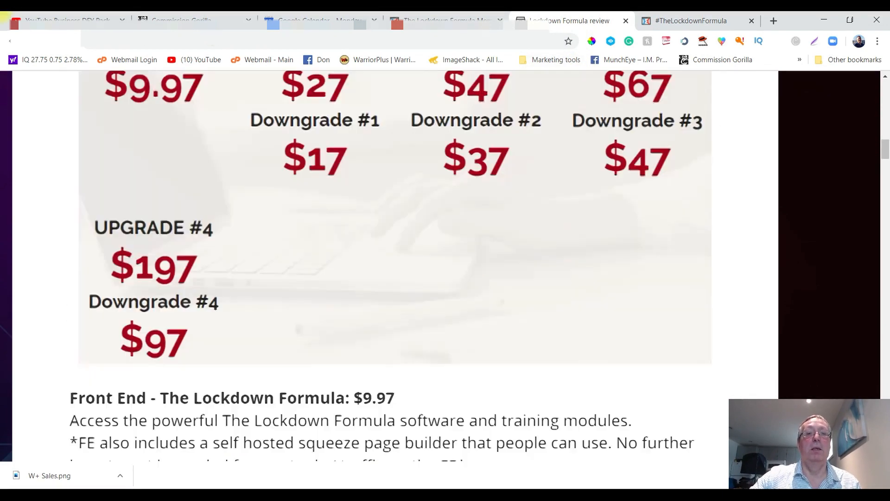
{"action": "scroll", "scroll_direction": "down", "scroll_amount": 3}
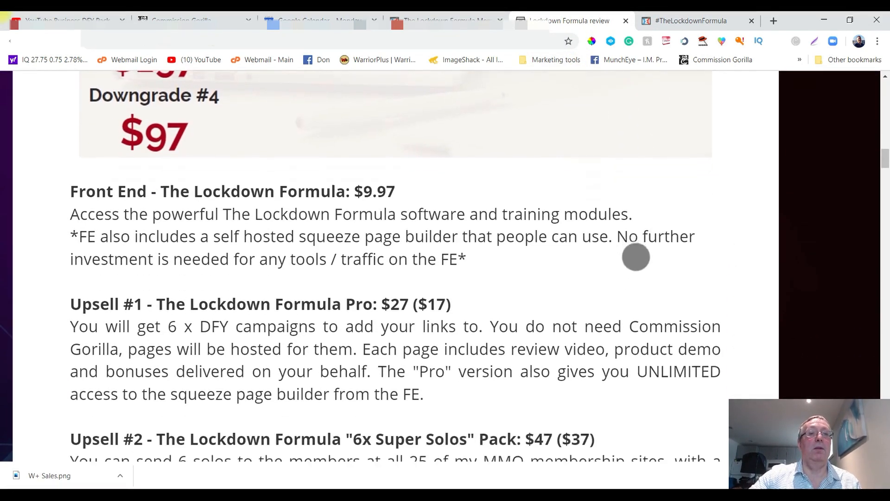
{"action": "scroll", "scroll_direction": "down", "scroll_amount": 3}
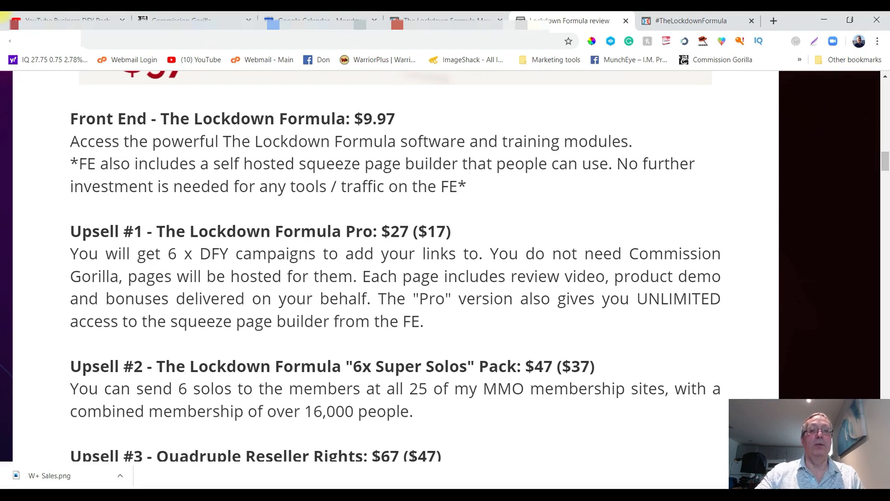
Step: Scroll to Upsell #3 Quadruple Reseller Rights ($67) and Upsell #4 DFY Set Up and Coaching ($197)
{"action": "scroll", "scroll_direction": "down", "scroll_amount": 3}
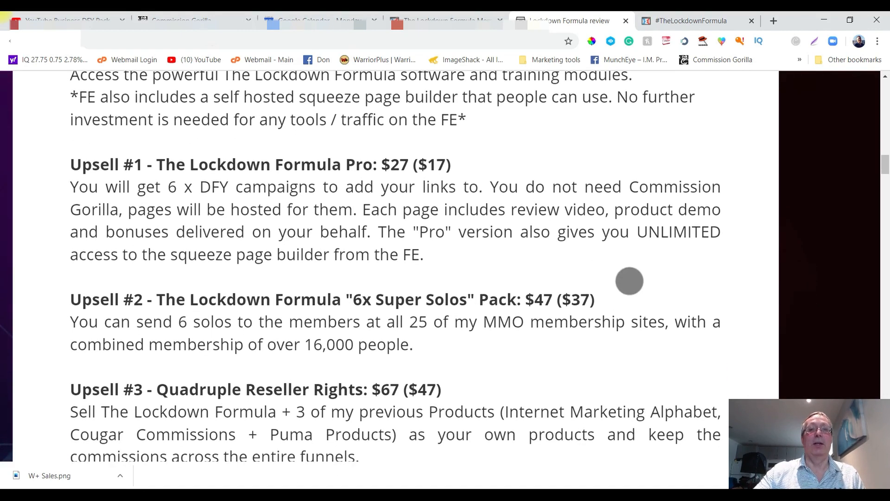
{"action": "scroll", "scroll_direction": "down", "scroll_amount": 3}
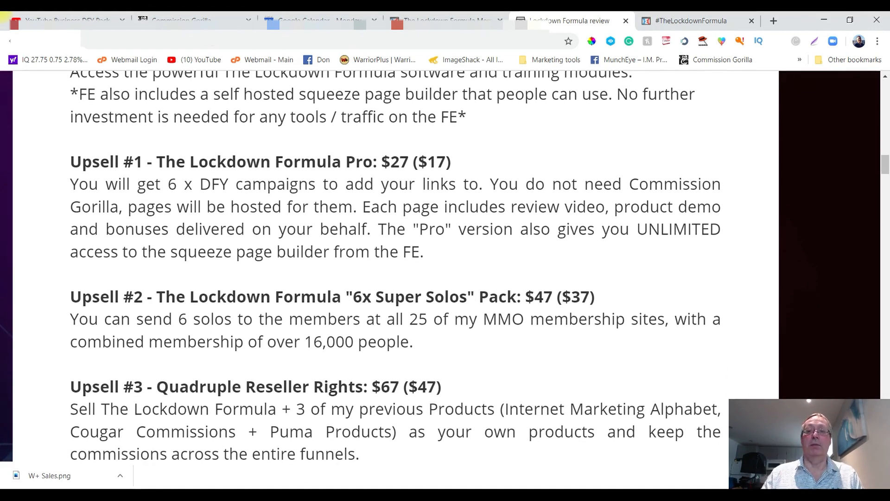
{"action": "scroll", "scroll_direction": "down", "scroll_amount": 3}
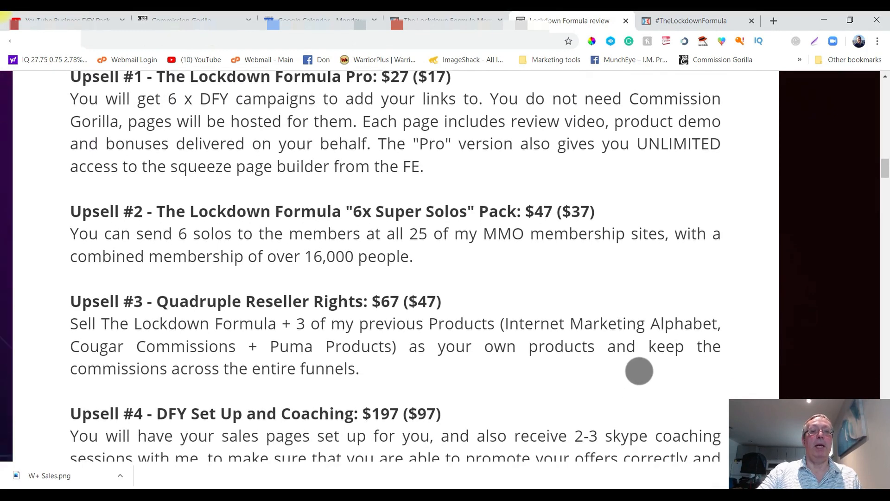
Step: Scroll down to the key benefits list, 30-day money-back guarantee and bonuses heading
{"action": "scroll", "scroll_direction": "down", "scroll_amount": 3}
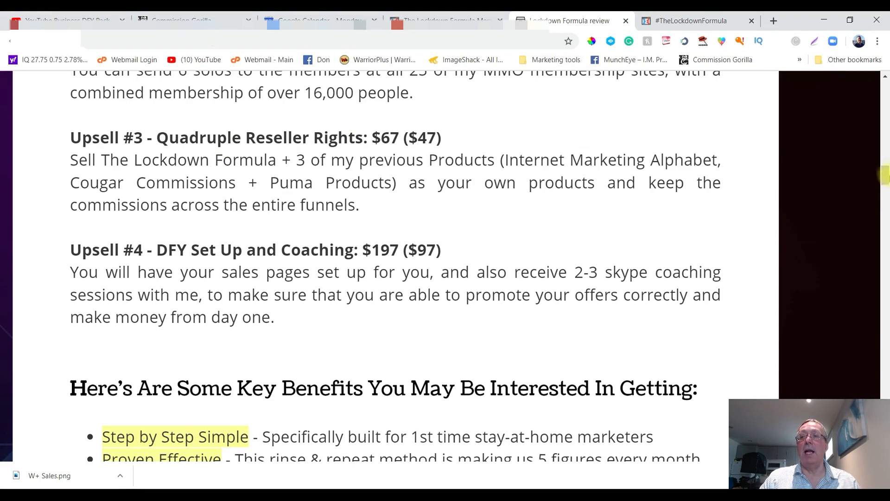
{"action": "scroll", "scroll_direction": "down", "scroll_amount": 3}
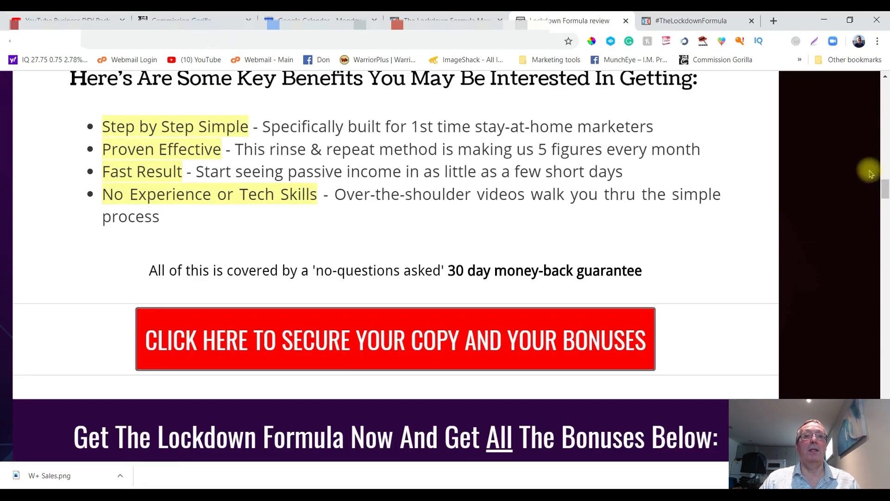